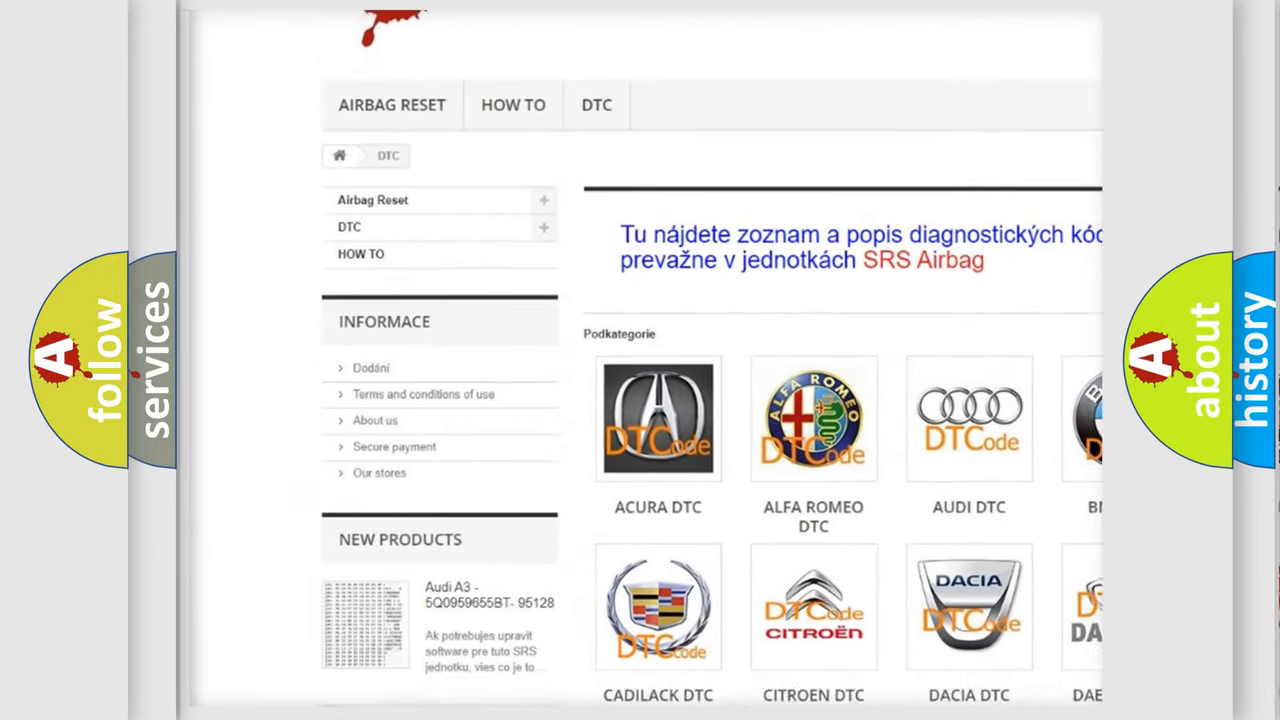
scroll("down", 3)
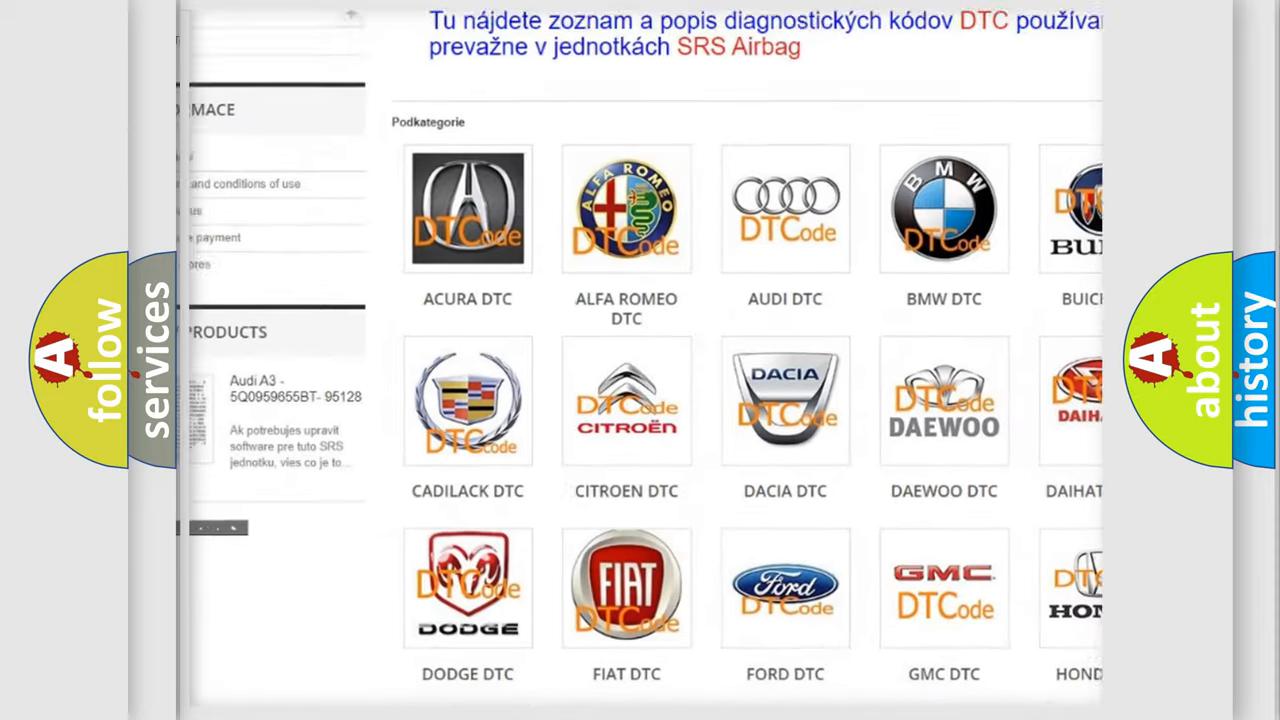
scroll("down", 3)
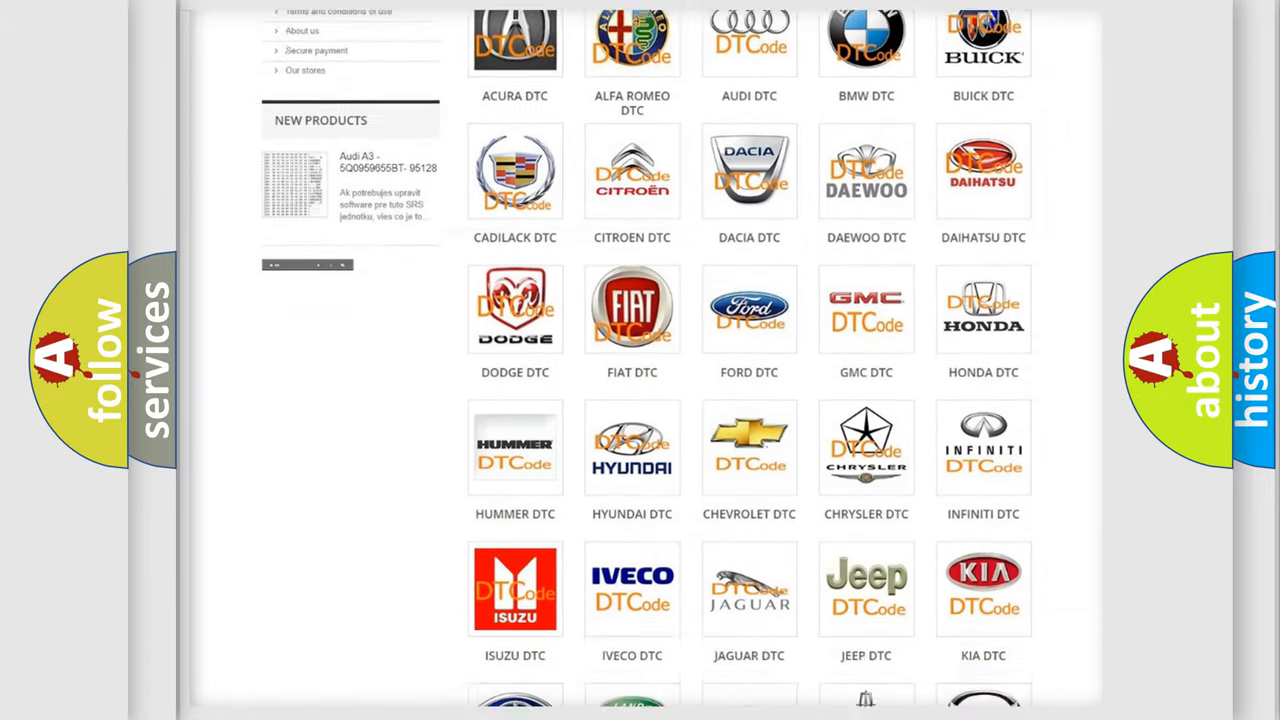
scroll("down", 3)
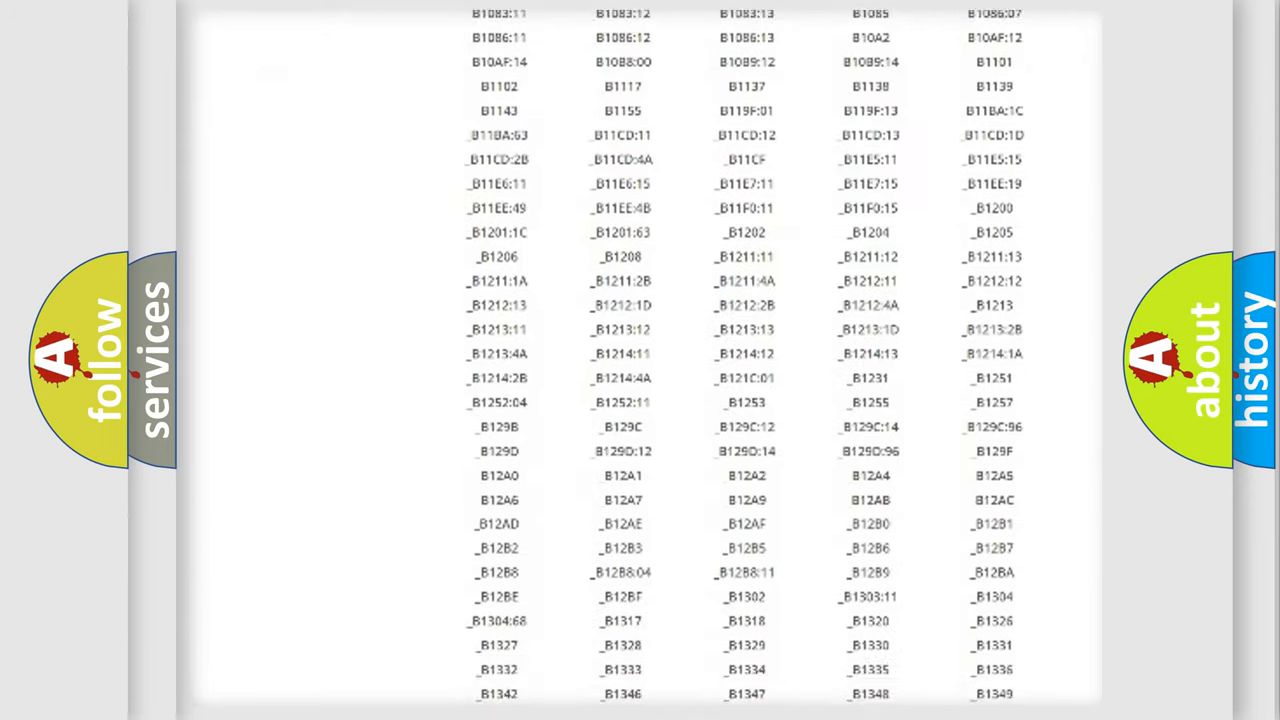
scroll("down", 3)
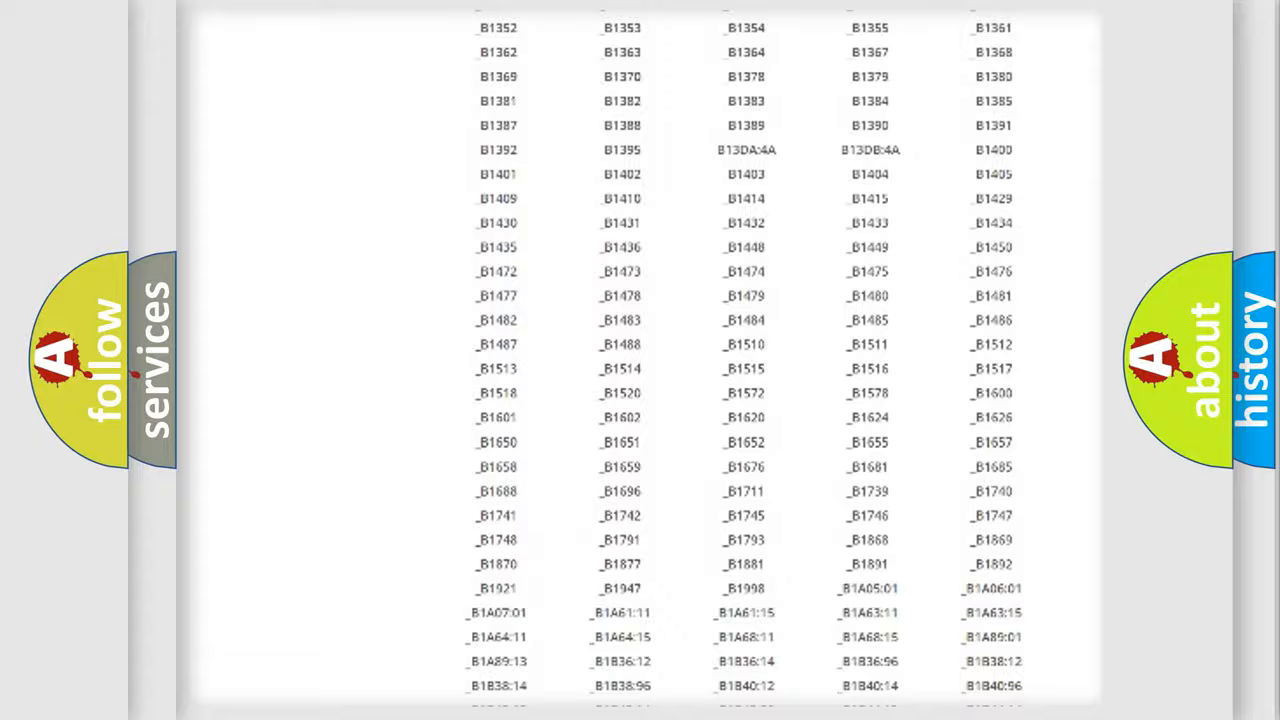